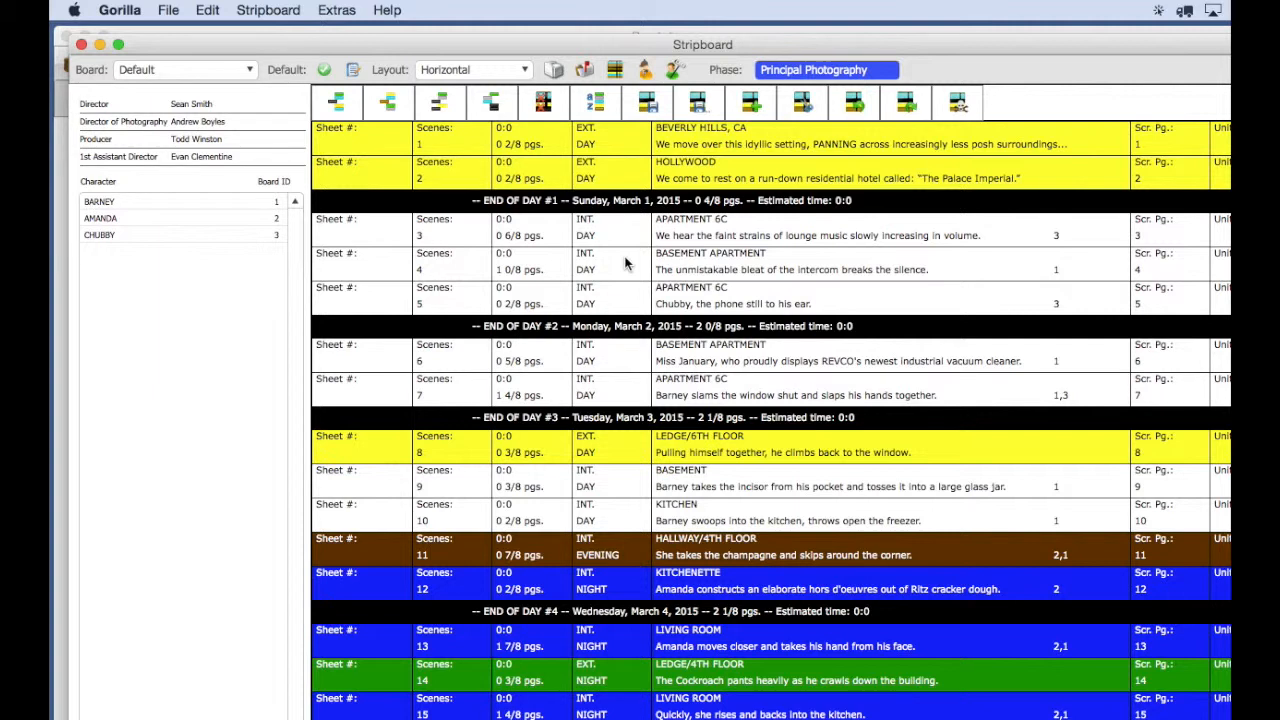
mouse_move(908, 140)
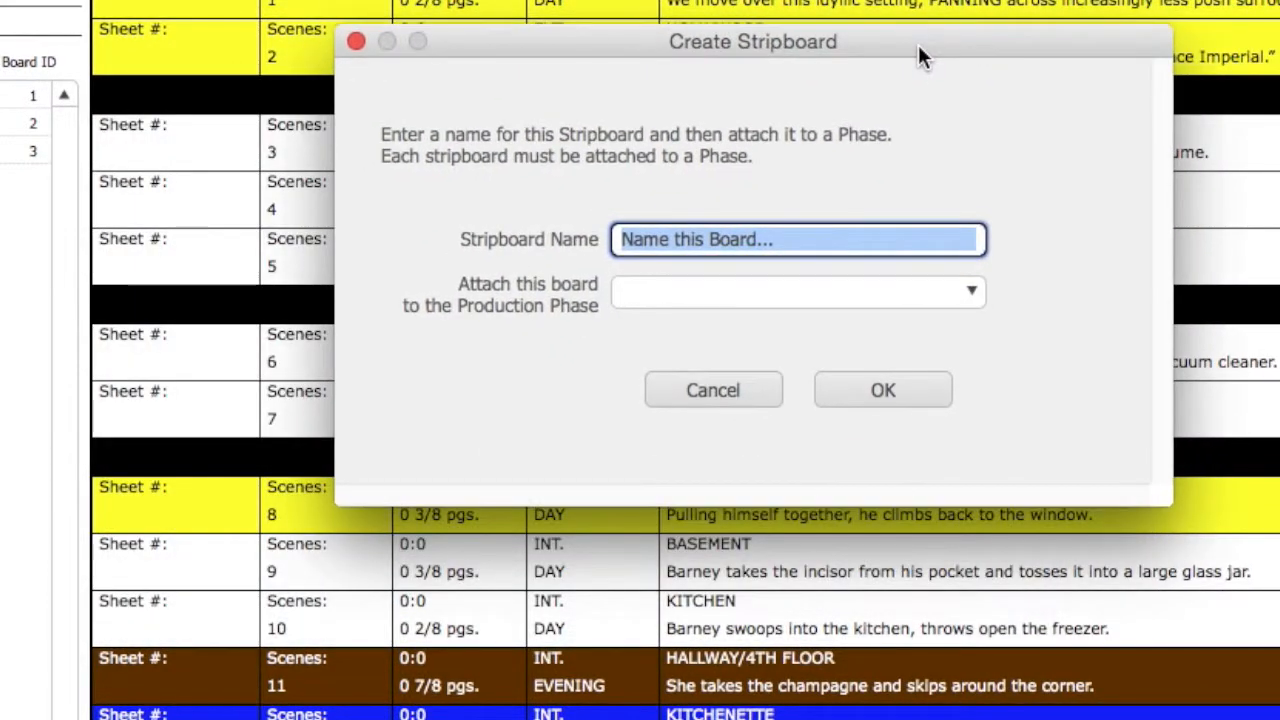
Step: Create a stripboard named 'Auto' for the Principal Photography phase
text(Auto)
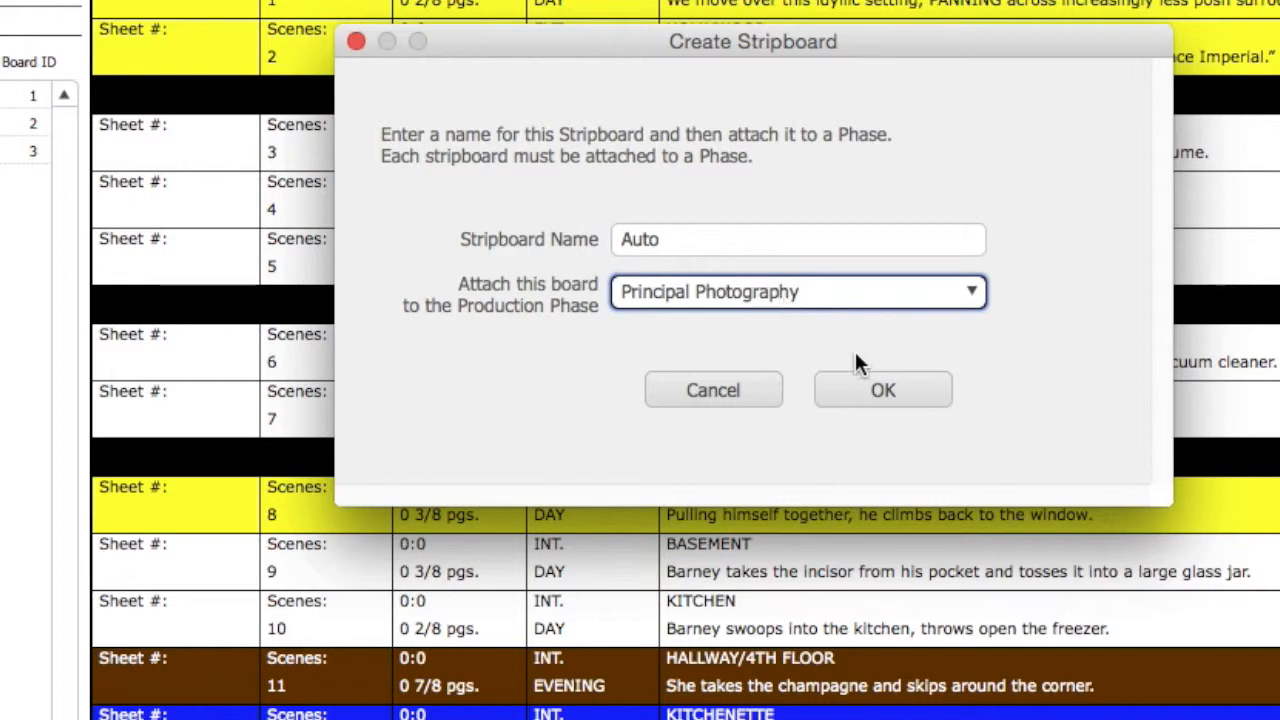
click(882, 389)
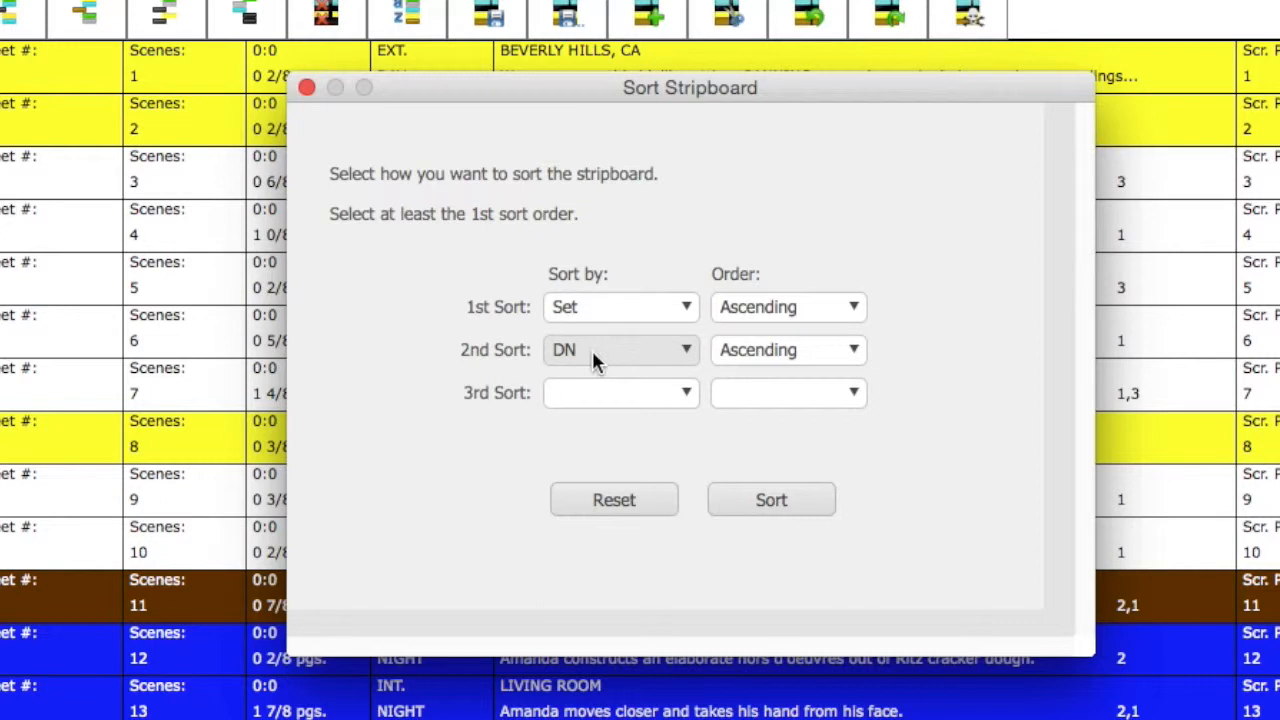
mouse_move(740, 468)
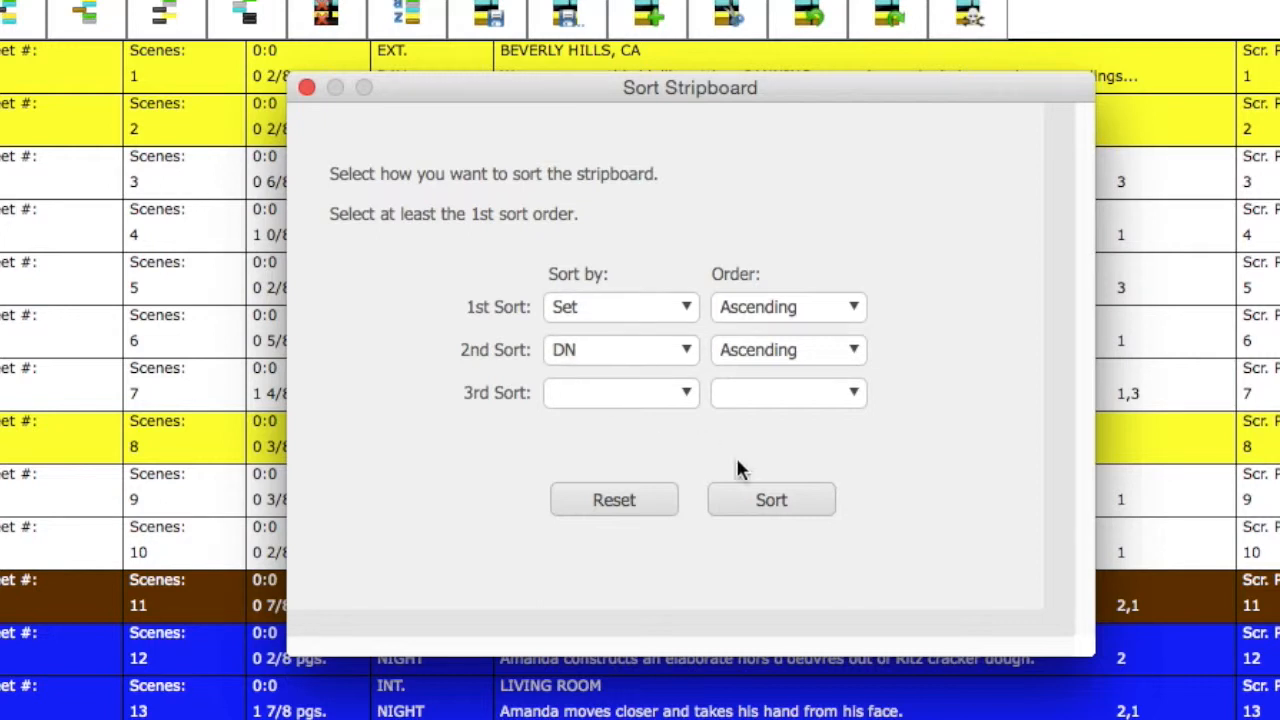
Step: Sort the board by Set ascending, then DN ascending, accepting the loss of day breaks
click(771, 499)
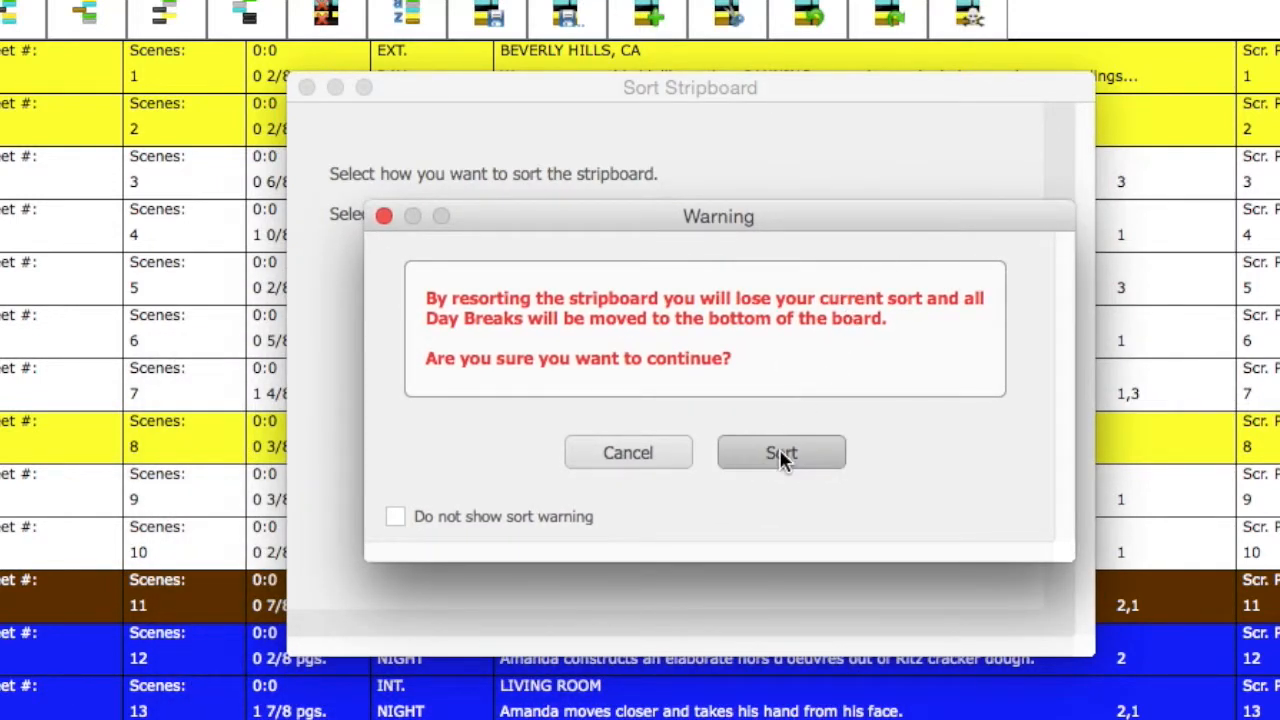
click(781, 452)
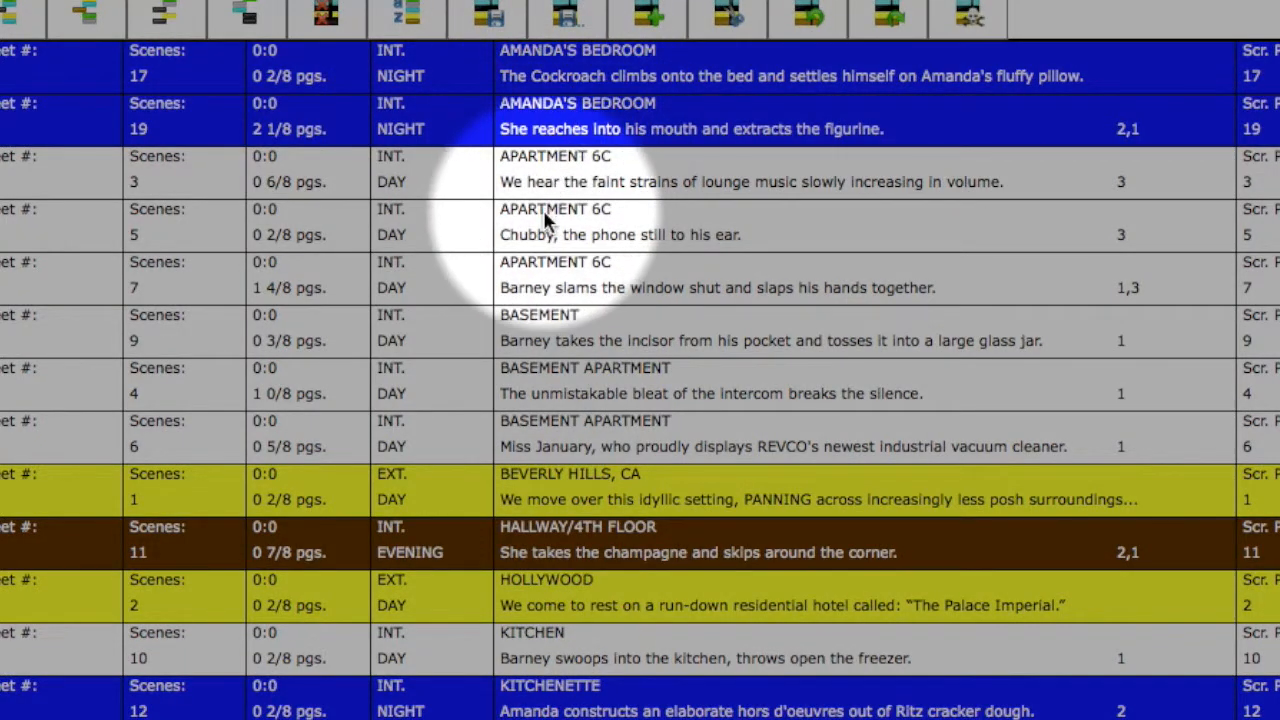
mouse_move(545, 490)
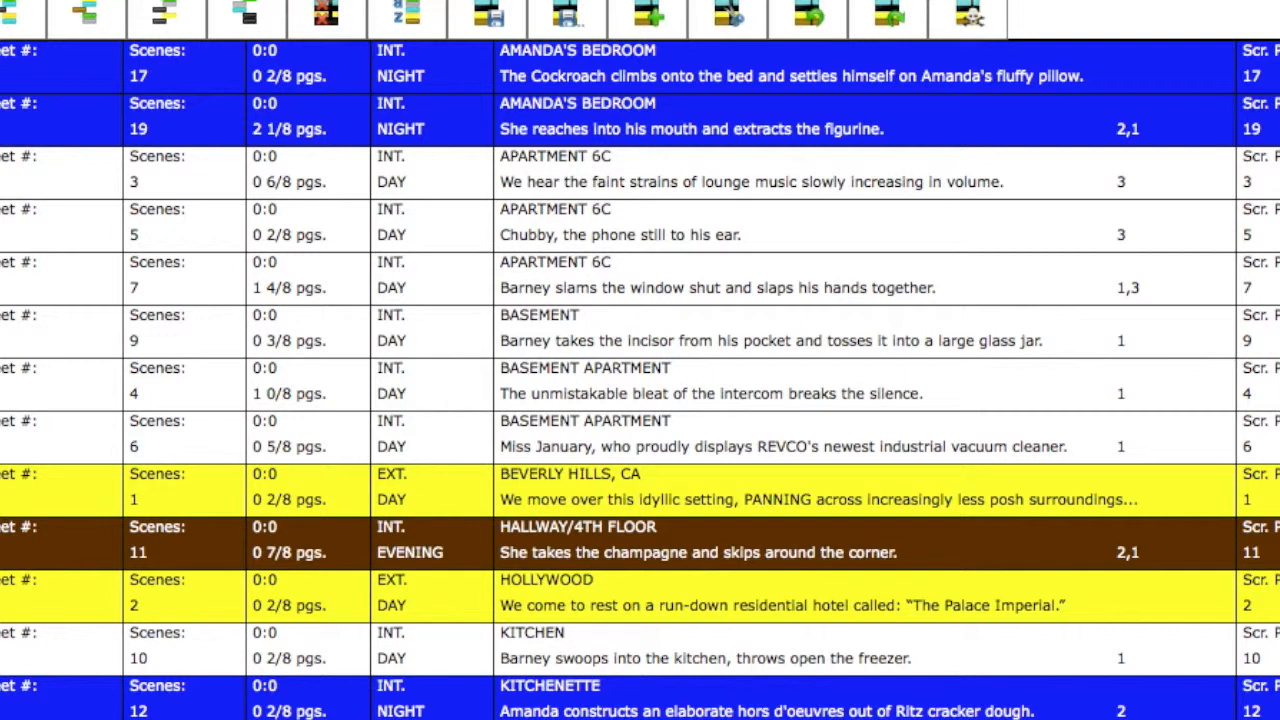
Step: Drag the two Amanda's Bedroom night strips below the Basement Apartment strips
click(585, 175)
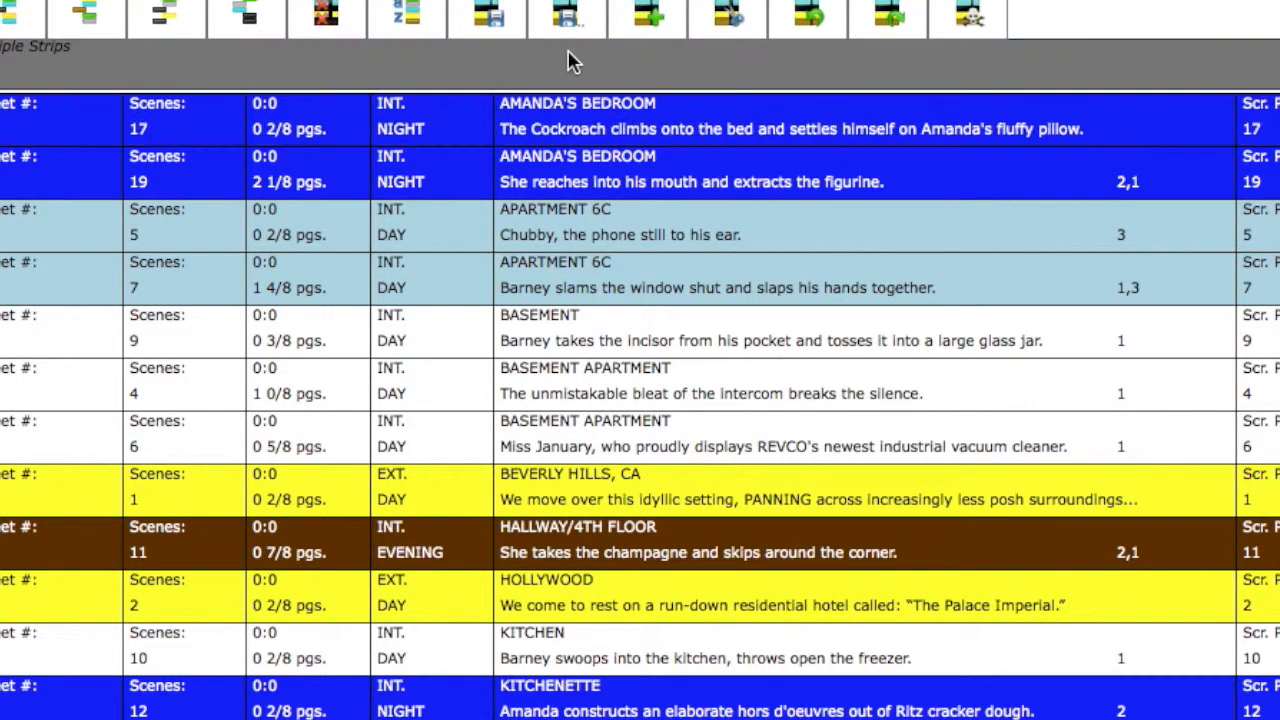
scroll(down, 3)
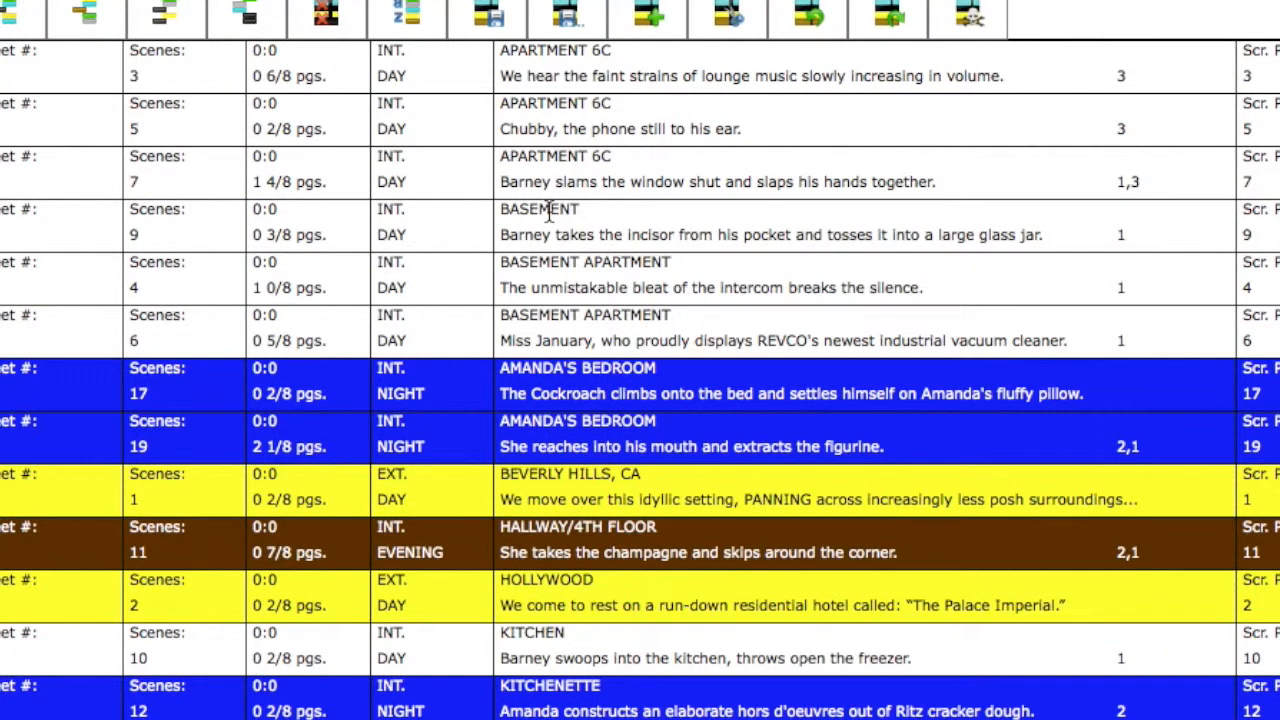
click(496, 14)
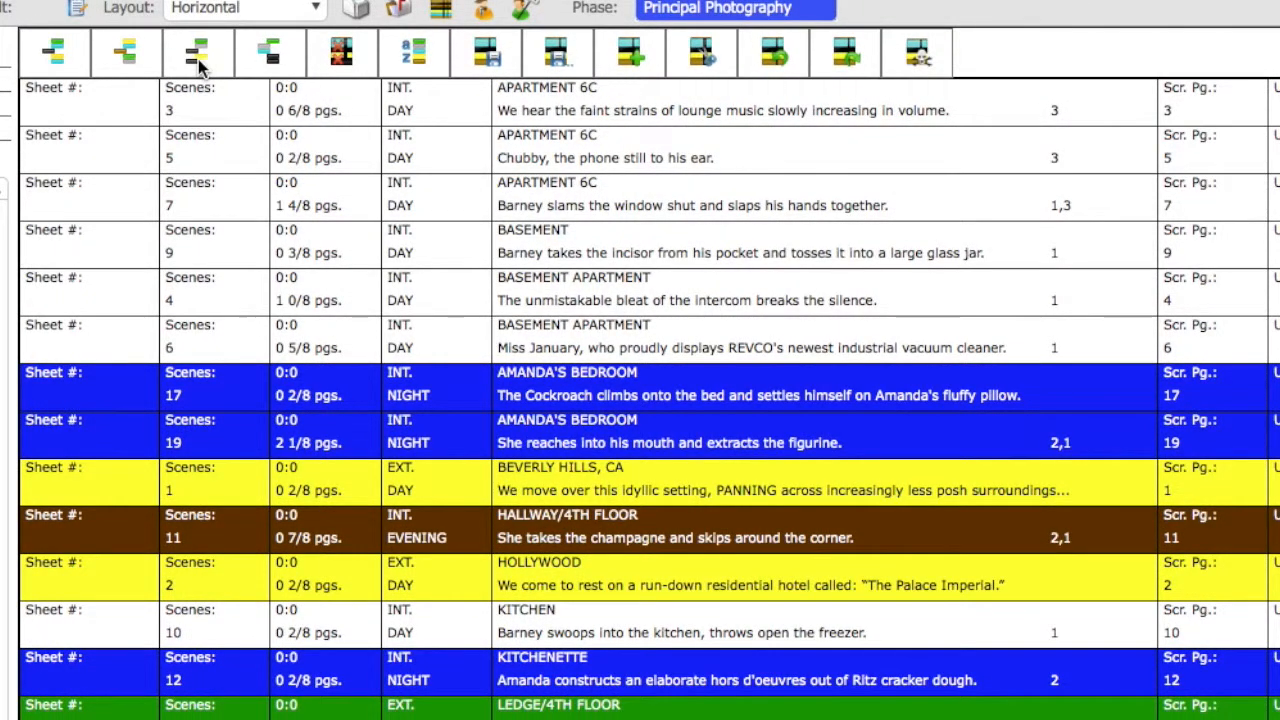
Step: Auto-add day breaks every 2 4/8 pages, pushing overage to the next day
click(198, 52)
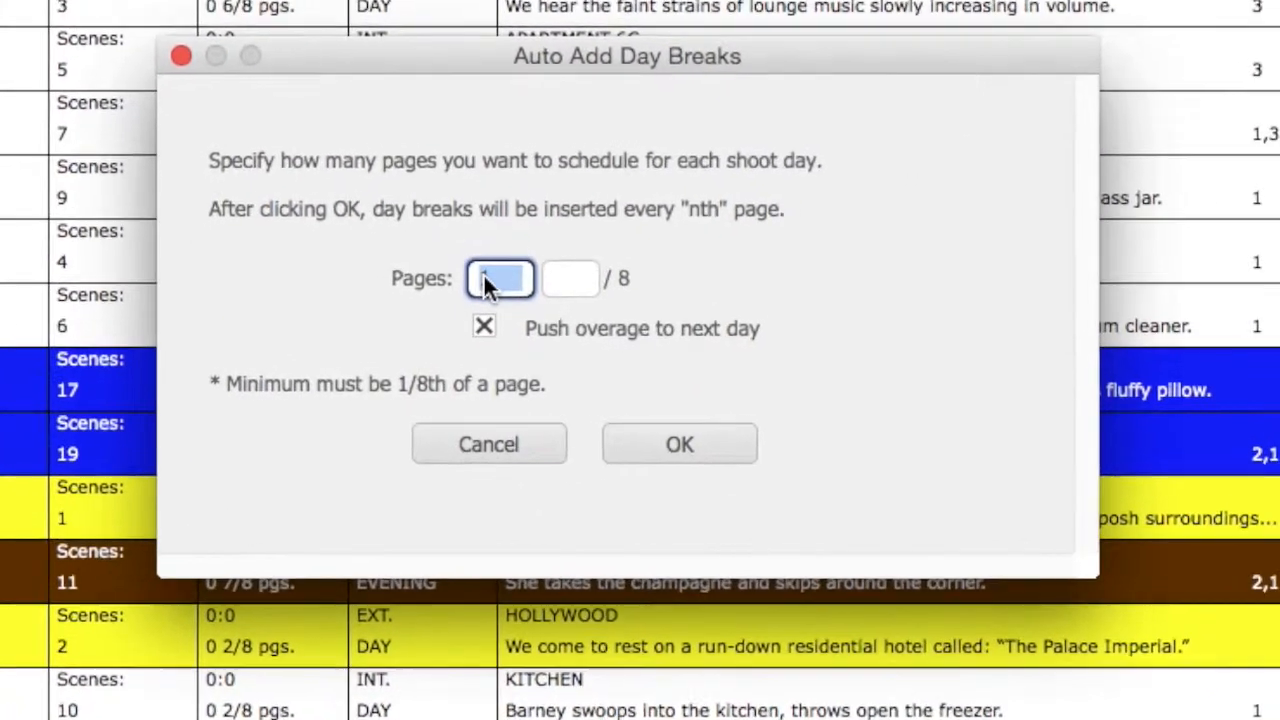
click(569, 278)
text(4)
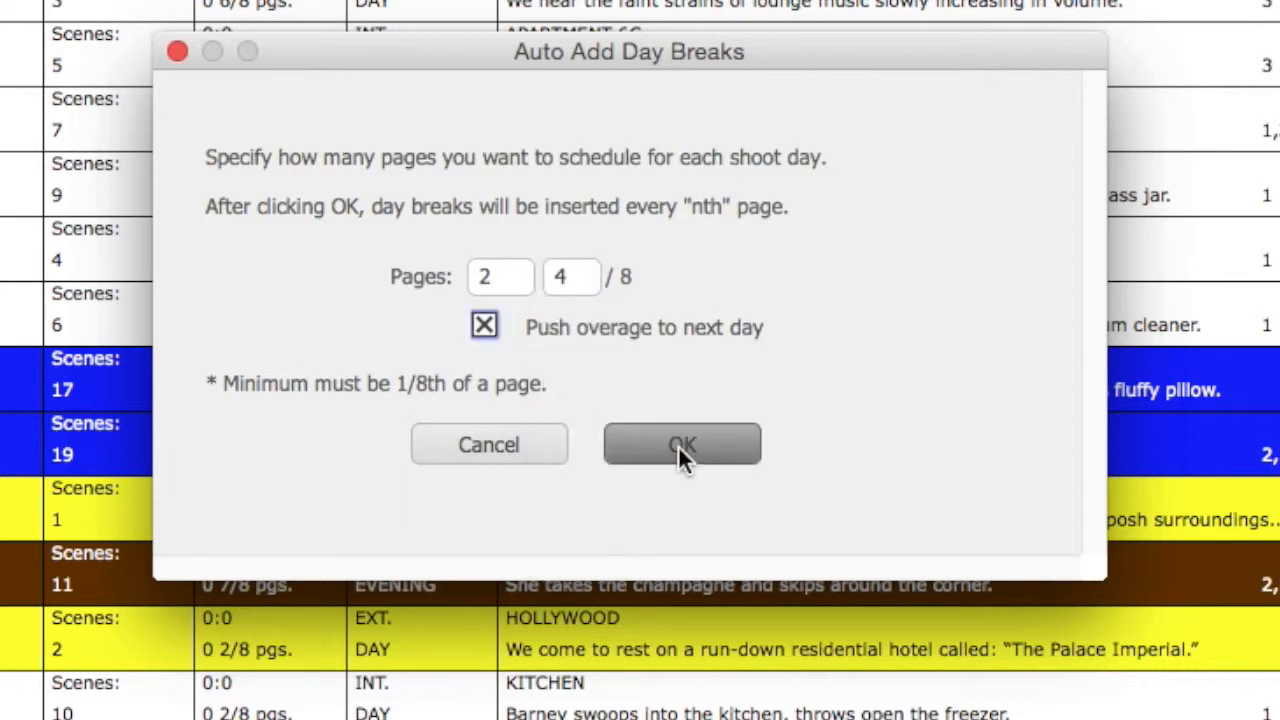
click(682, 444)
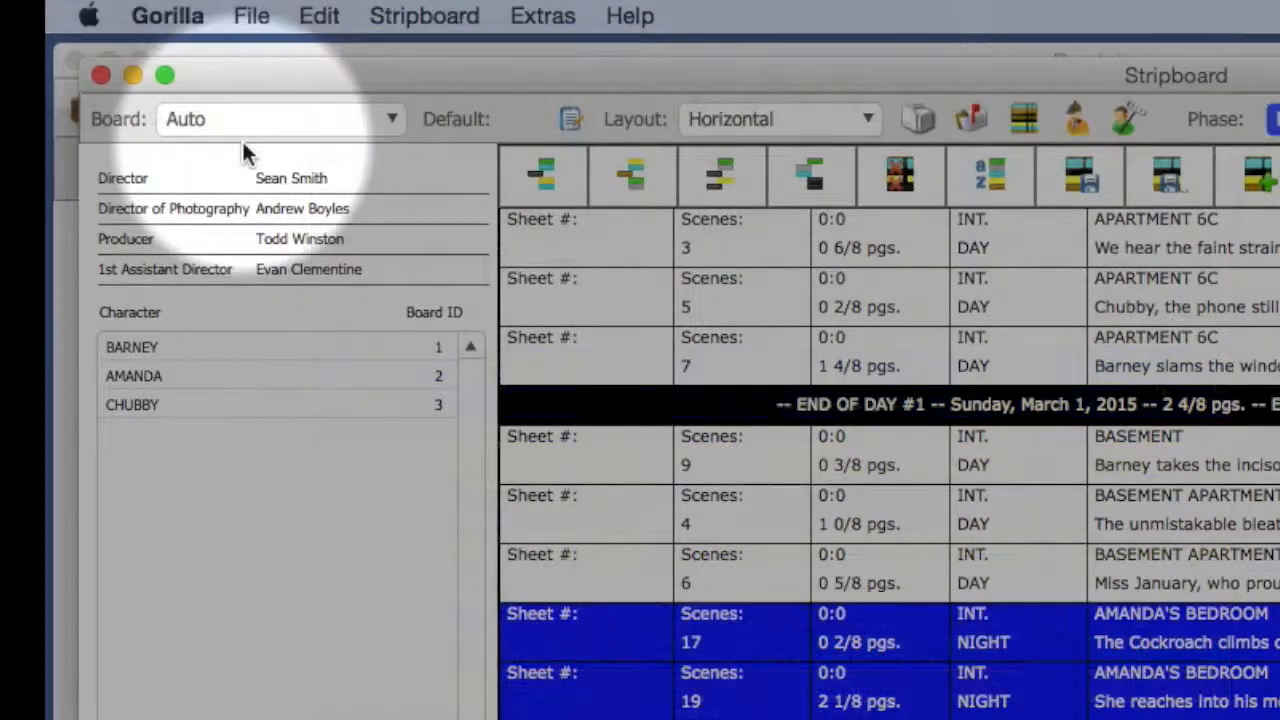
Step: Check the Board list showing Auto and Default, then open Modify Board Names
click(280, 119)
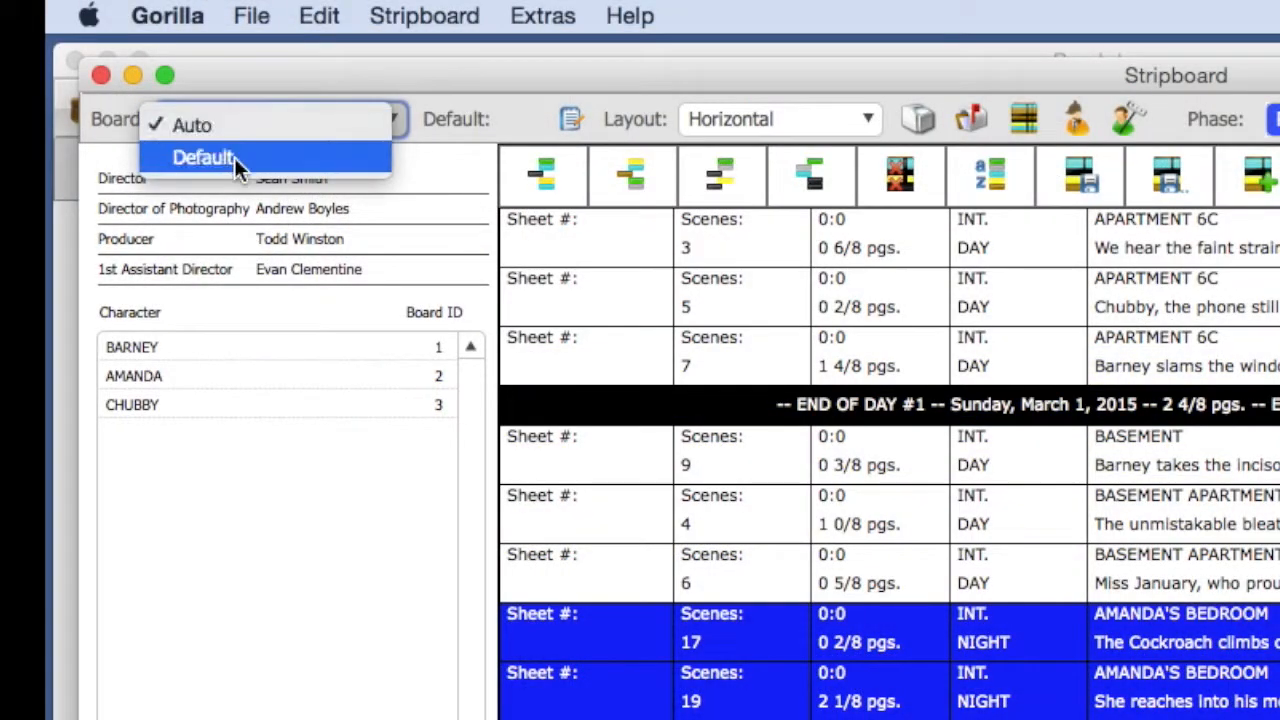
mouse_move(450, 160)
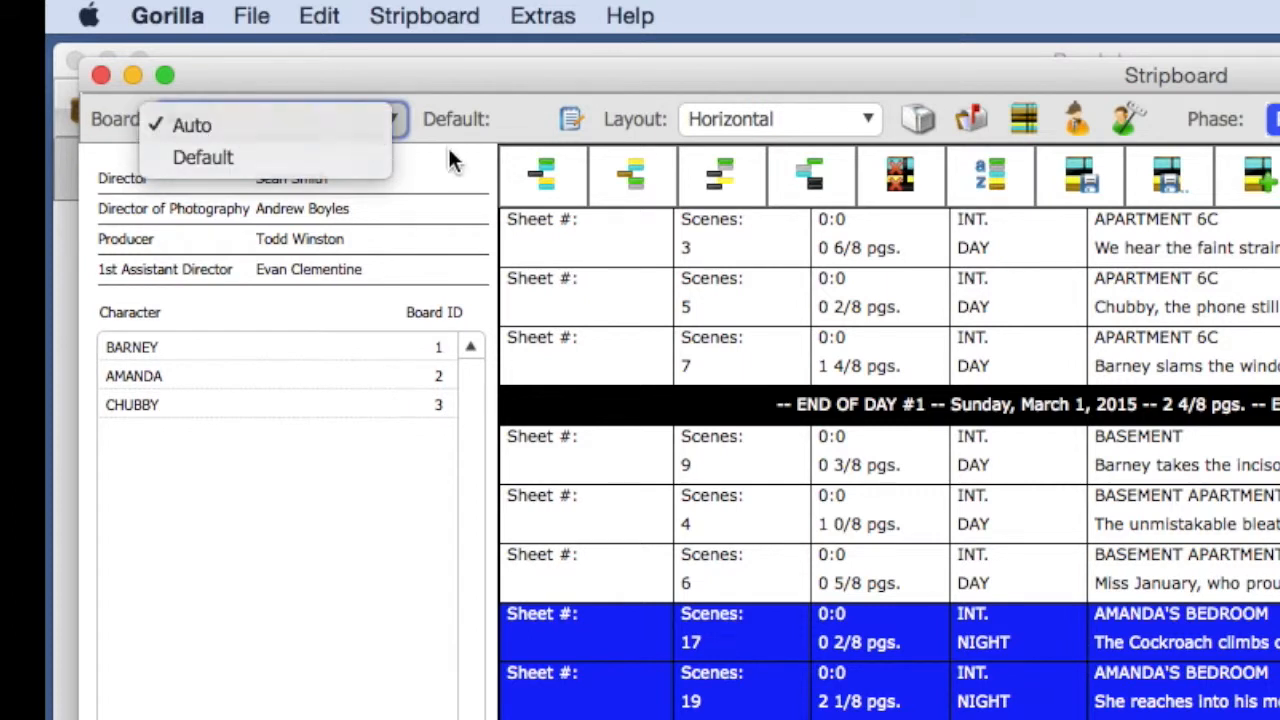
click(191, 124)
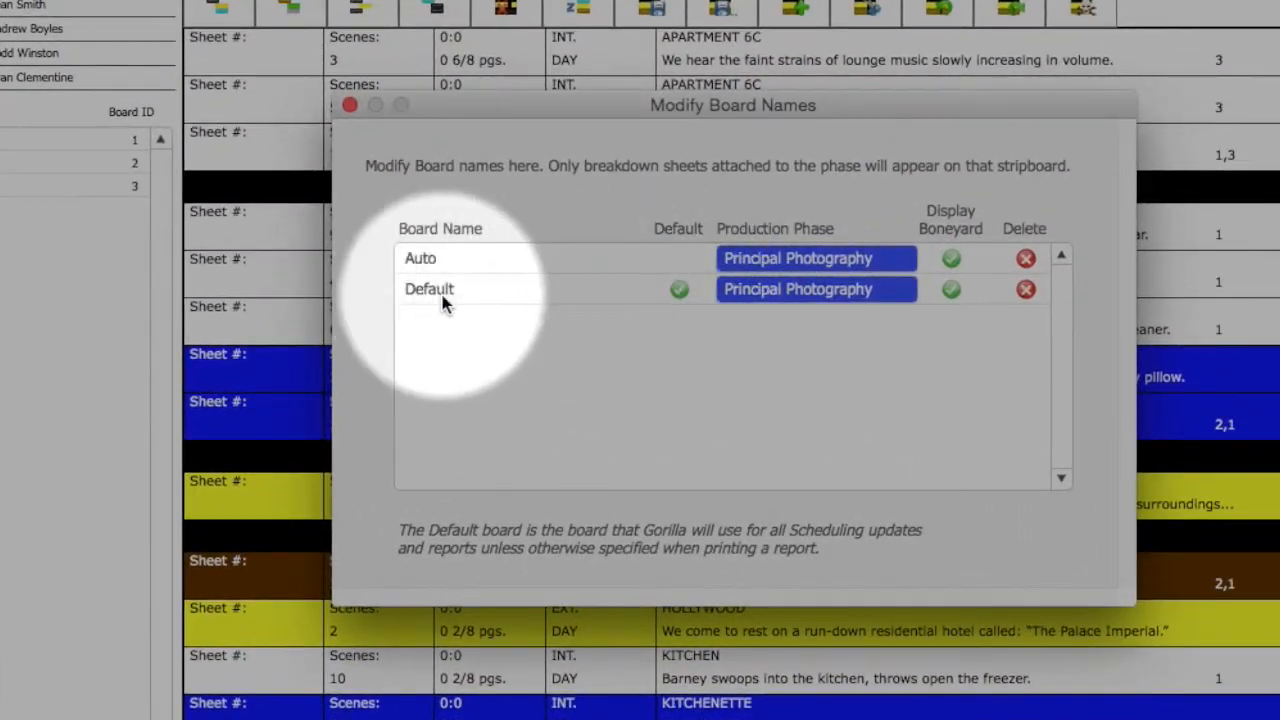
Step: Mark Auto as the default board and start renaming the other board 'Second Boa'
click(429, 289)
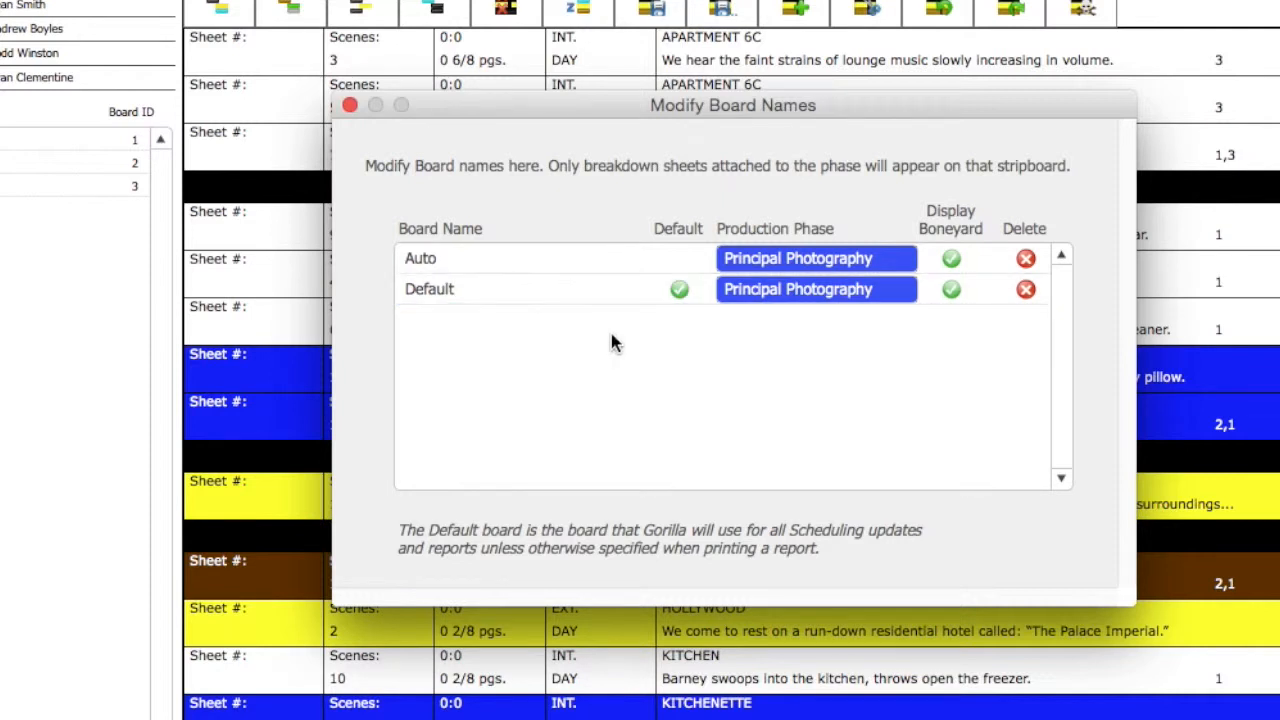
click(678, 258)
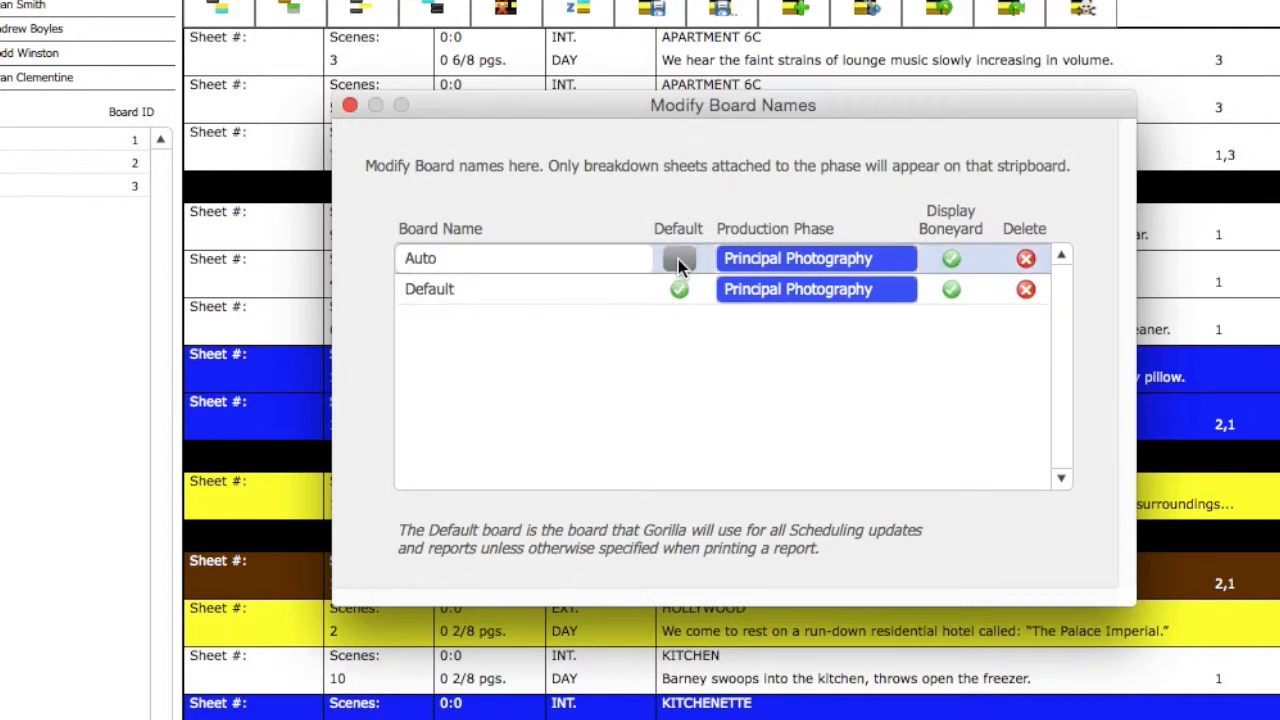
click(678, 258)
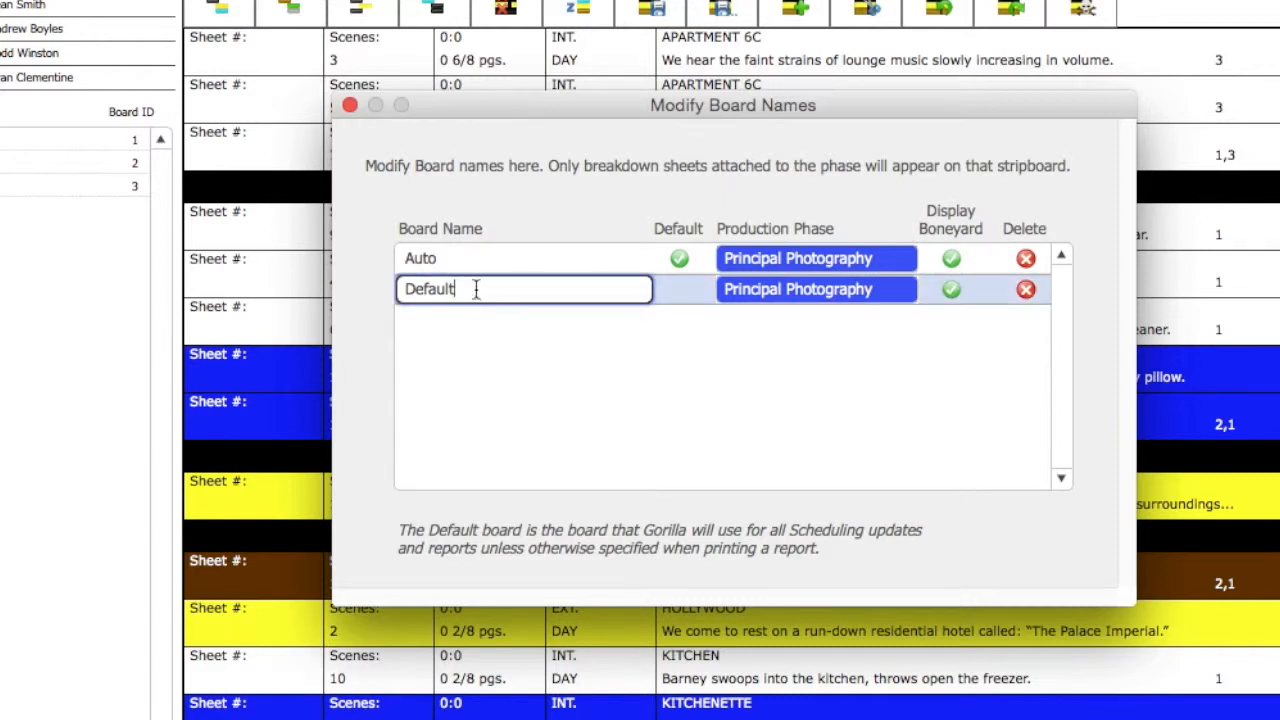
text(S)
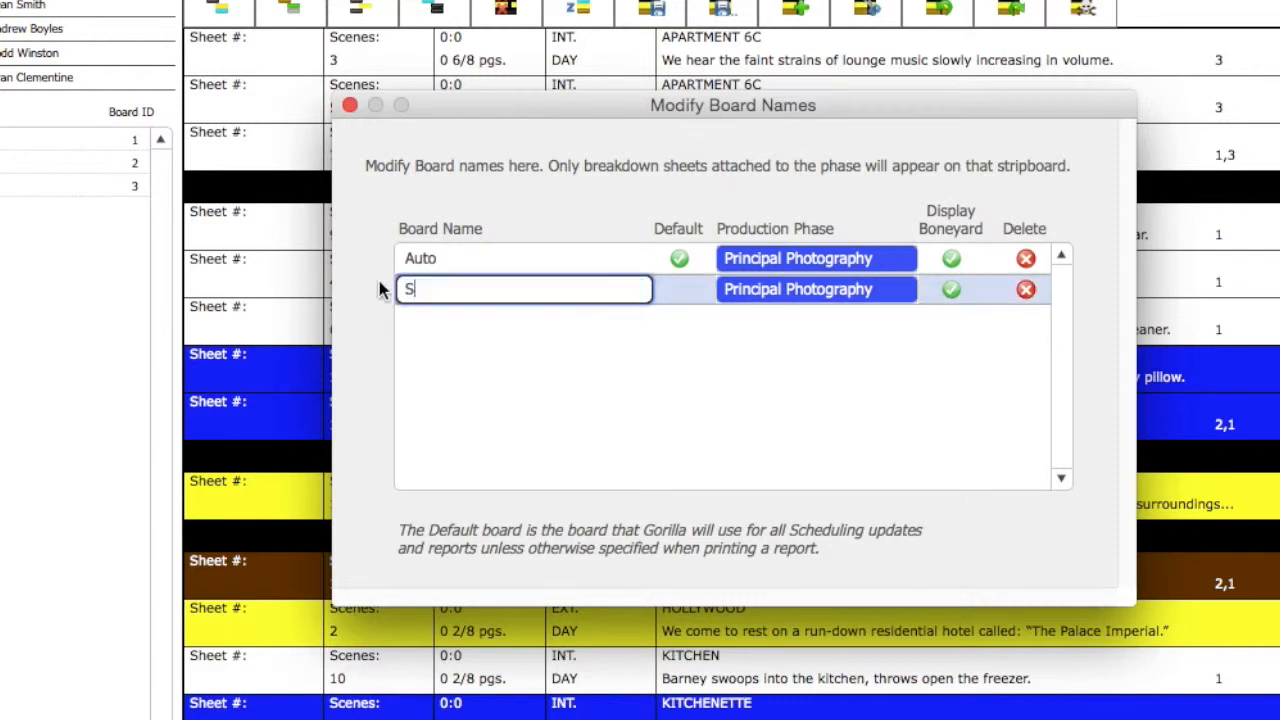
text(econd Boa)
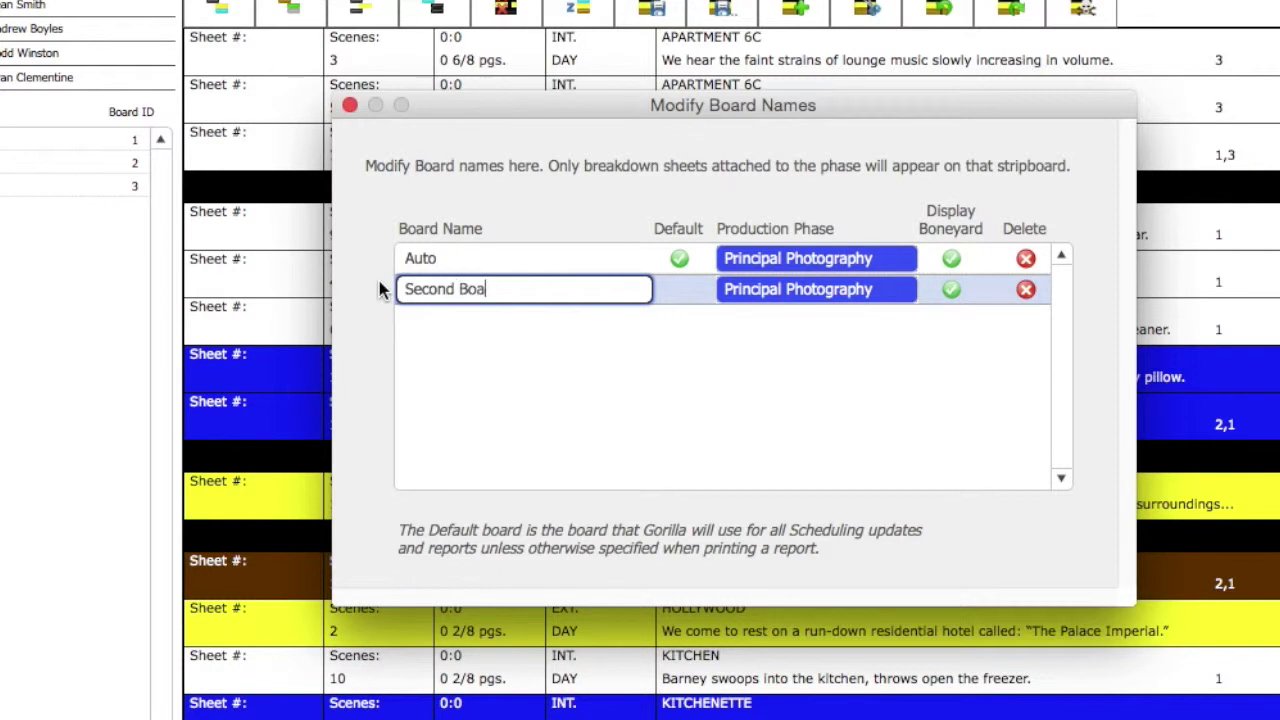